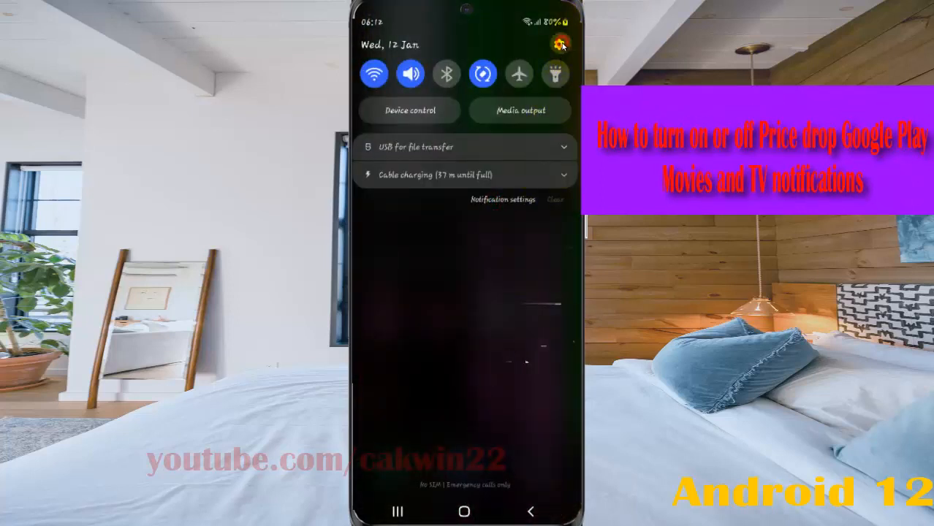
# - Open Settings from the quick panel and go to the Notifications page
pyautogui.click(562, 44)
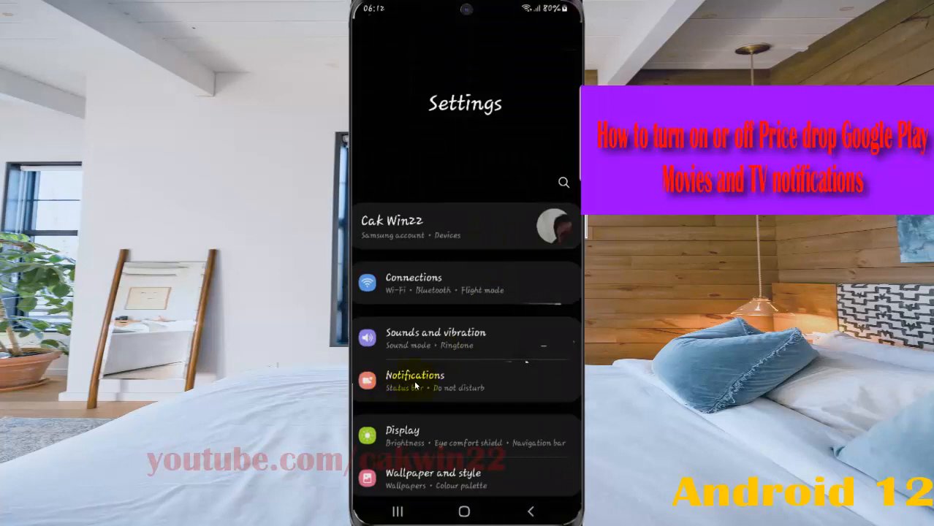
pyautogui.click(464, 380)
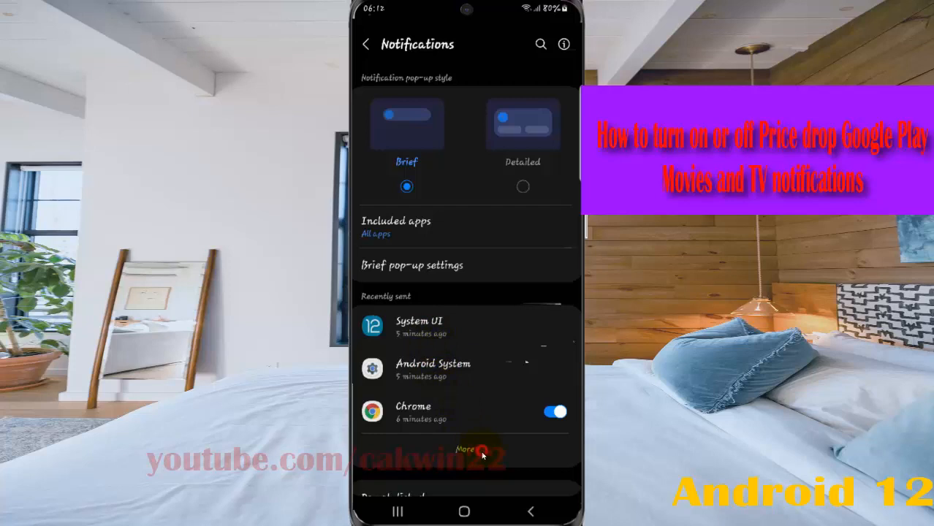
# - Show all 127 apps' notification settings and scroll to Google Play Movies & TV
pyautogui.click(465, 449)
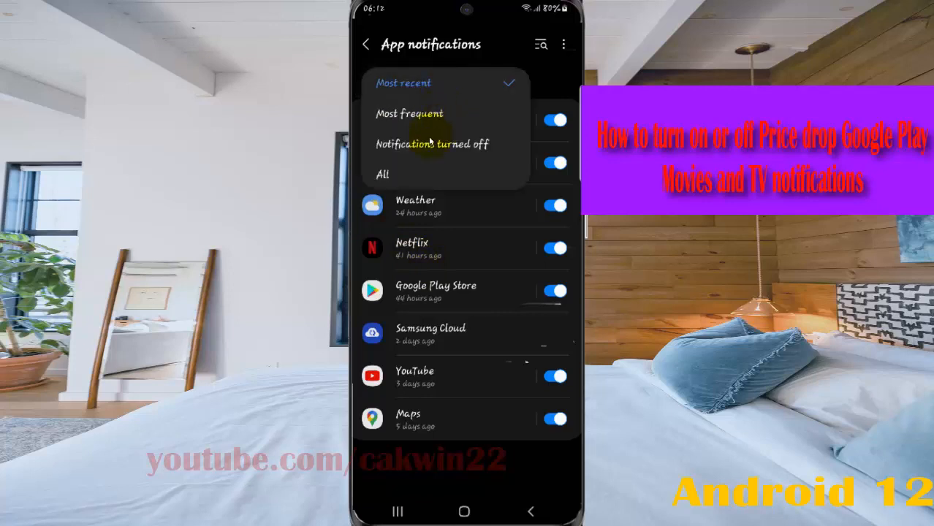
pyautogui.click(382, 174)
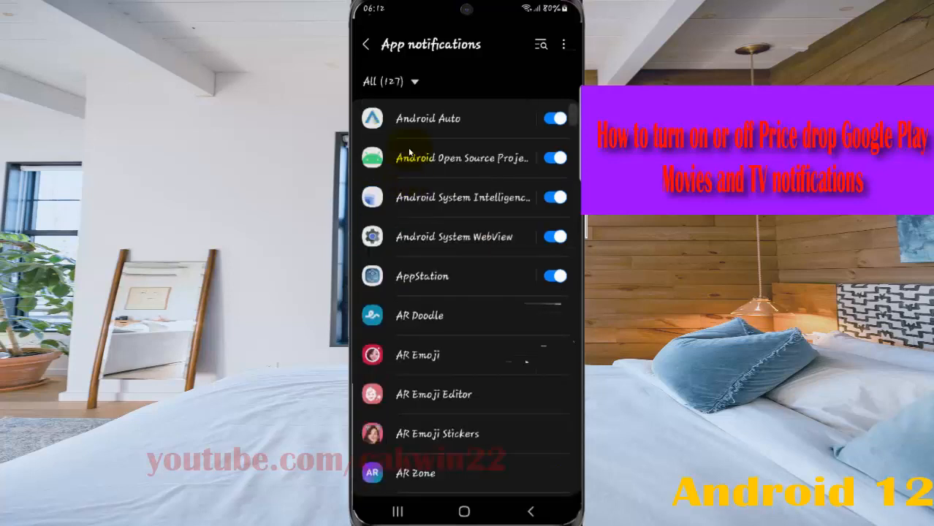
pyautogui.scroll(-3)
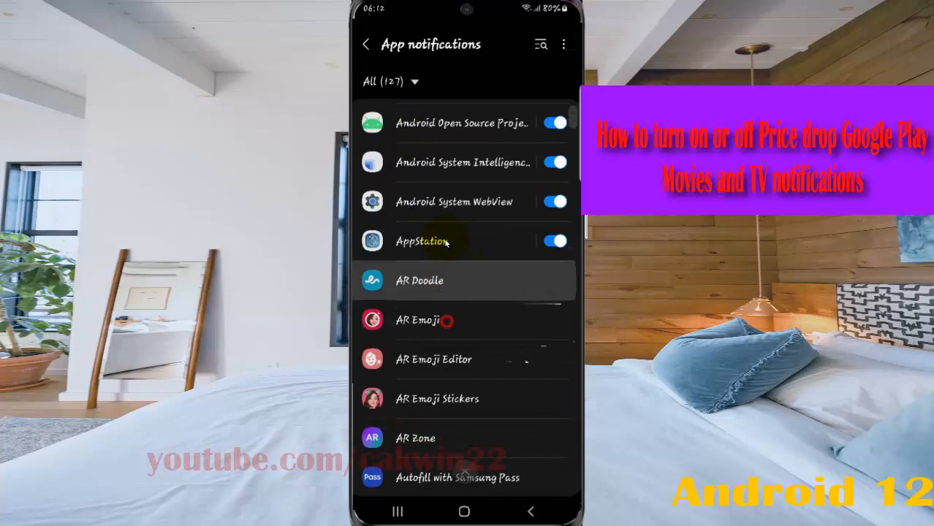
pyautogui.scroll(-3)
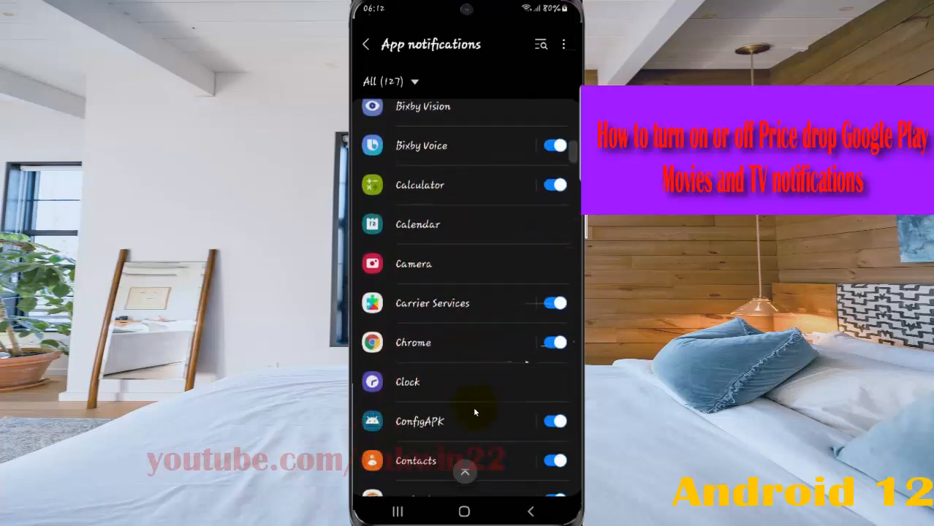
pyautogui.scroll(-3)
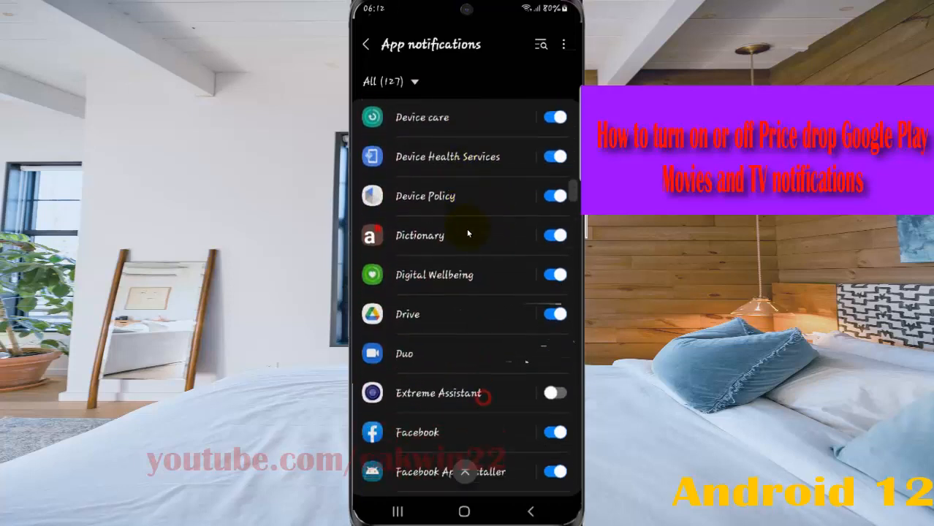
pyautogui.scroll(-3)
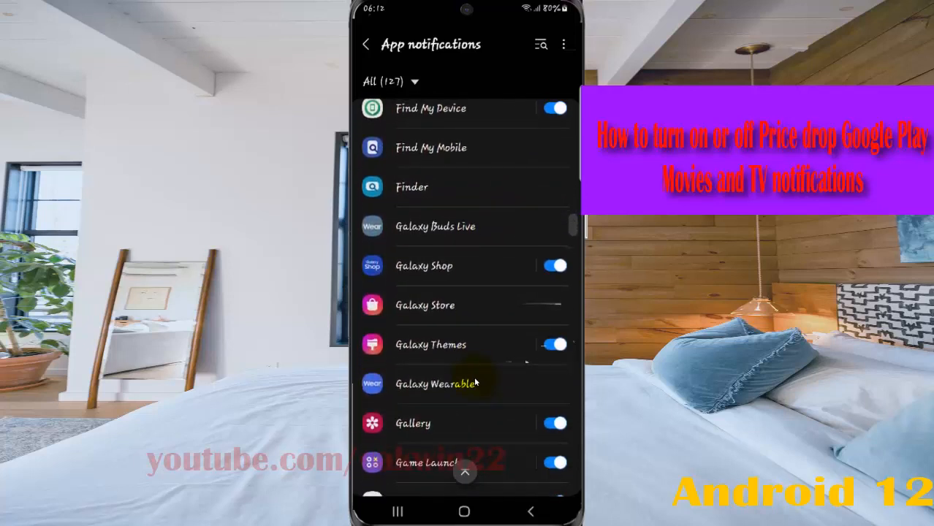
pyautogui.scroll(-3)
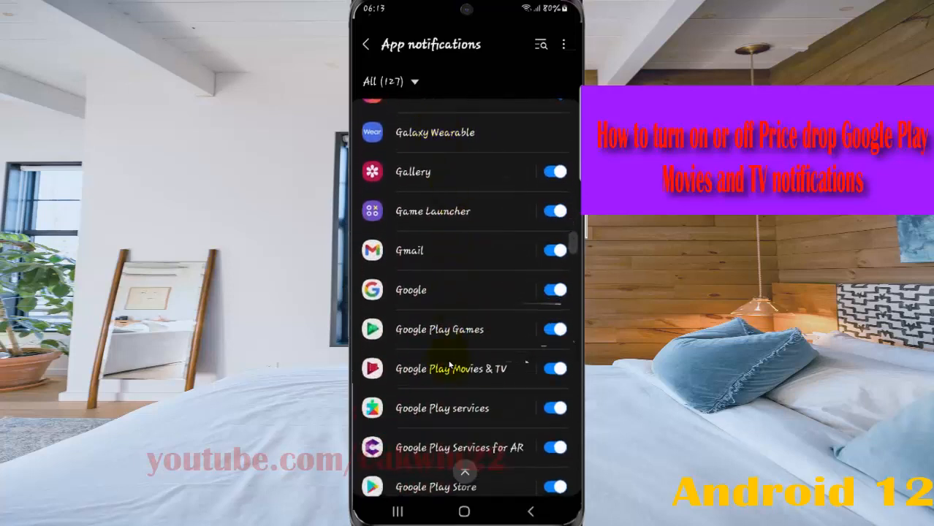
pyautogui.scroll(-3)
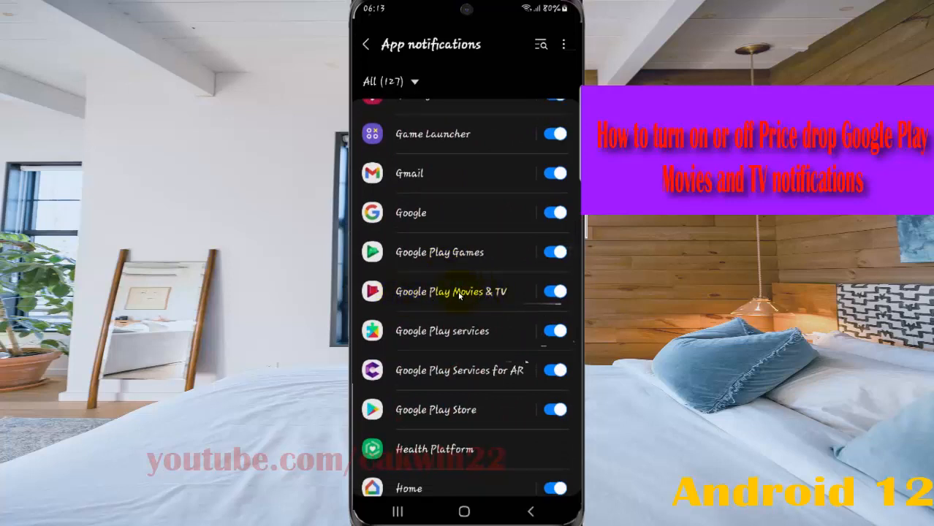
# - Open Google Play Movies & TV's notification settings and its Notification categories
pyautogui.click(451, 291)
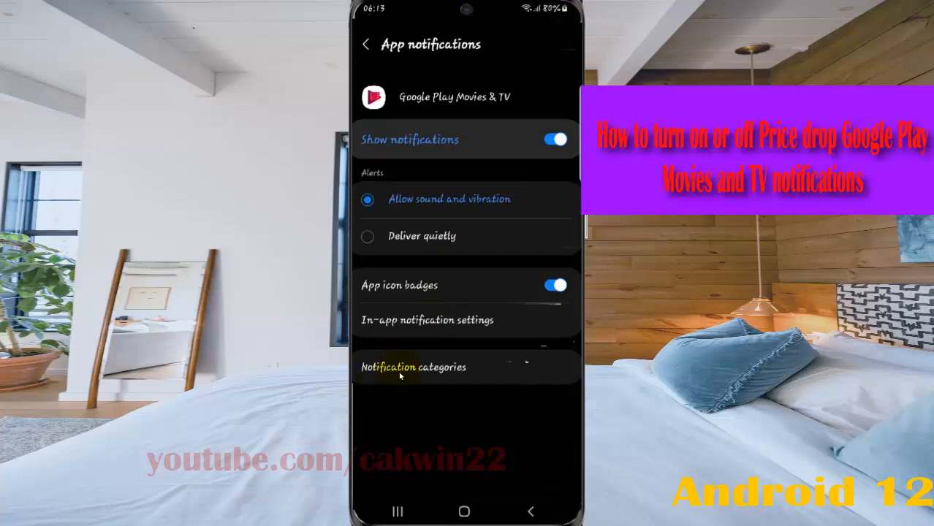
pyautogui.click(414, 367)
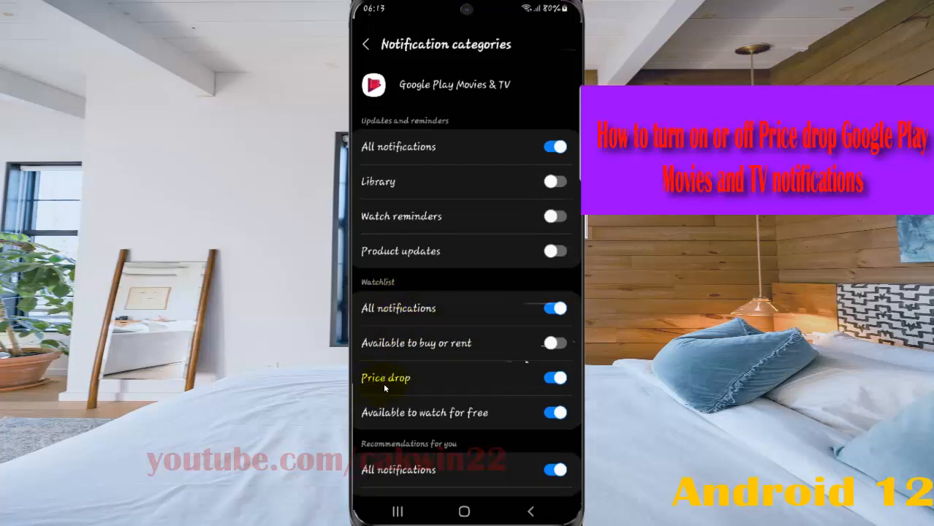
# - Toggle the Watchlist Price drop switch on and off, leaving it gray (off)
pyautogui.click(555, 377)
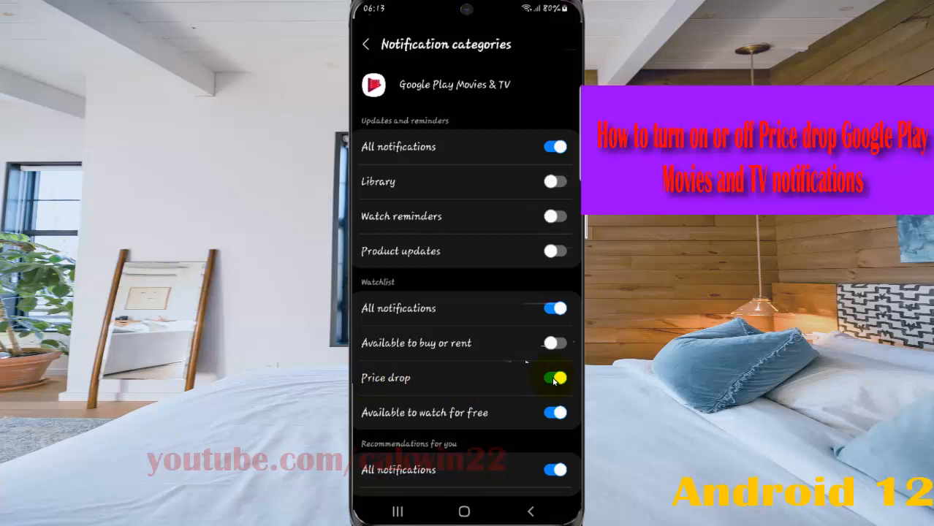
pyautogui.click(554, 378)
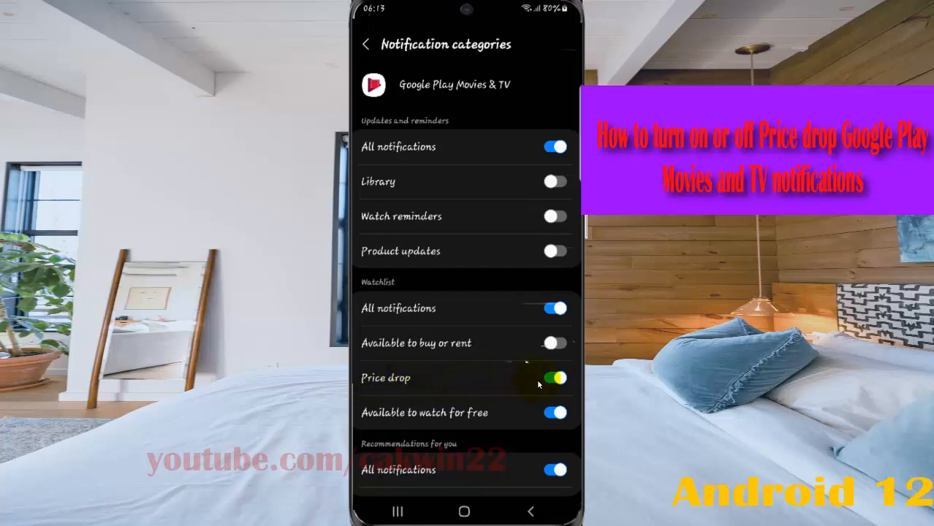
pyautogui.click(555, 378)
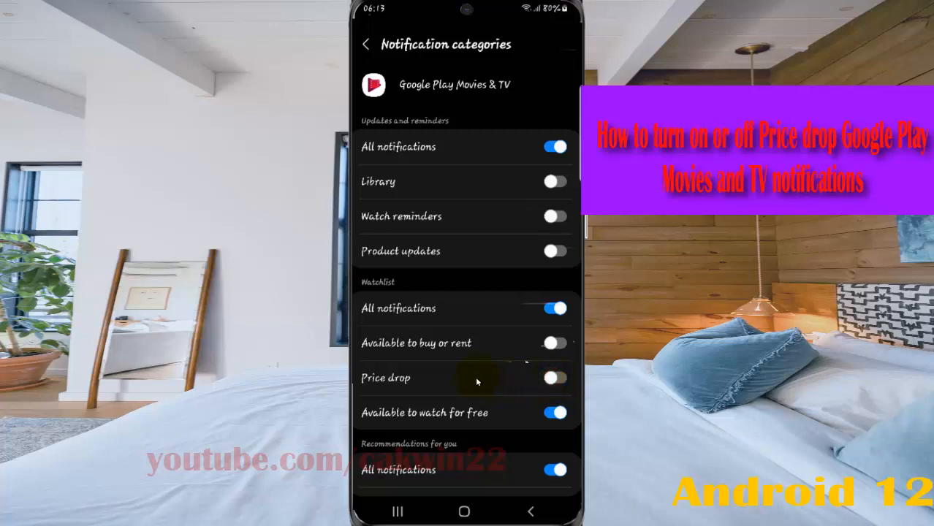
pyautogui.moveTo(424, 381)
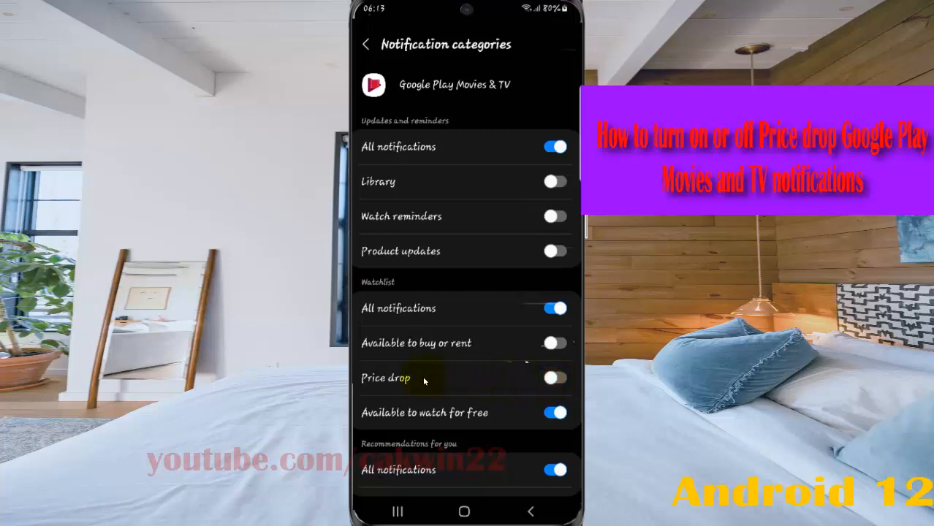
pyautogui.moveTo(492, 481)
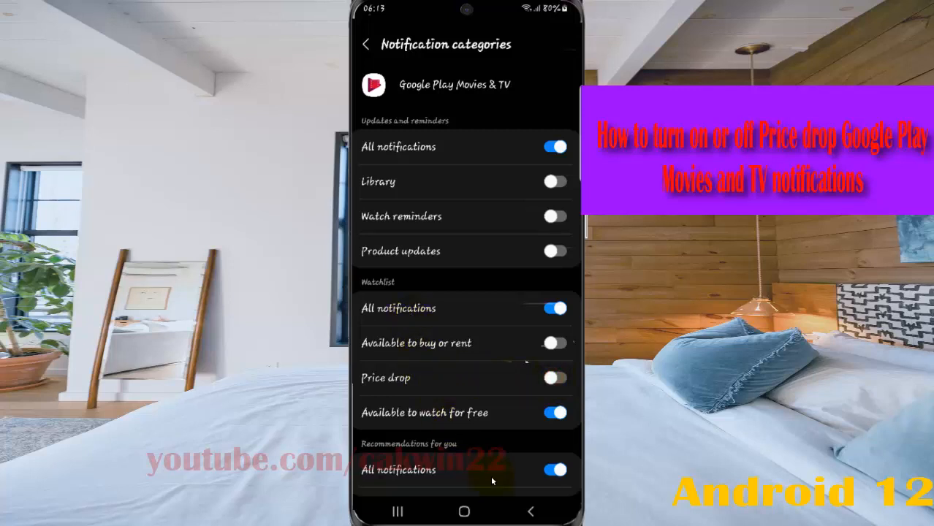